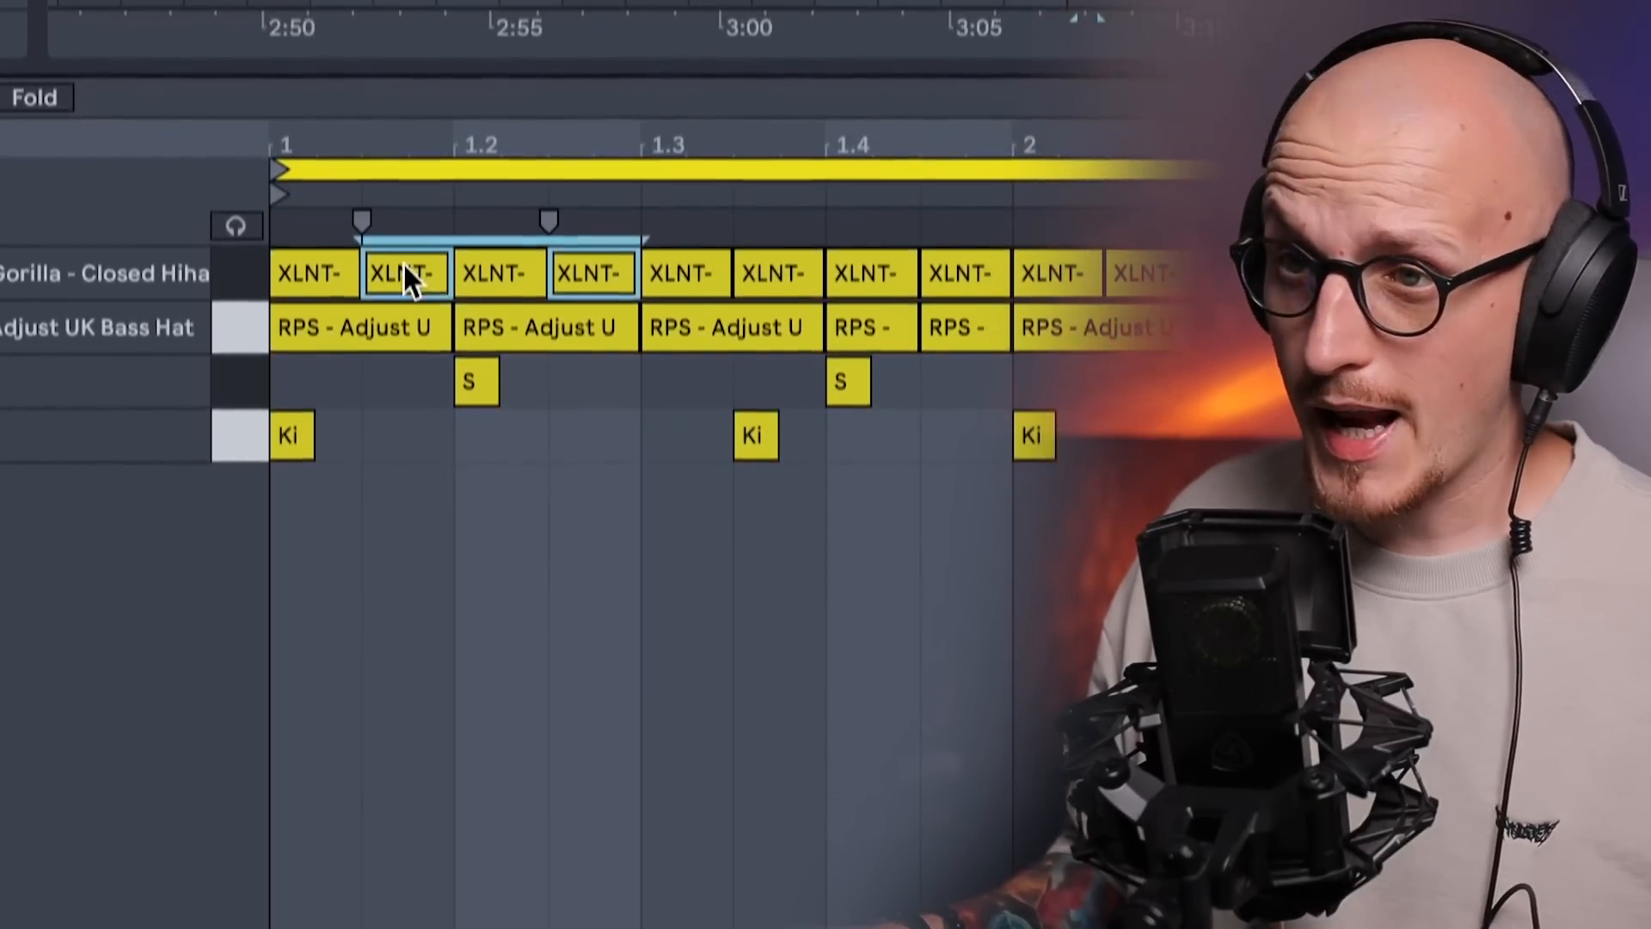
# Randomize the velocities of the selected offbeat closed hi-hat notes
pyautogui.scroll(-3)
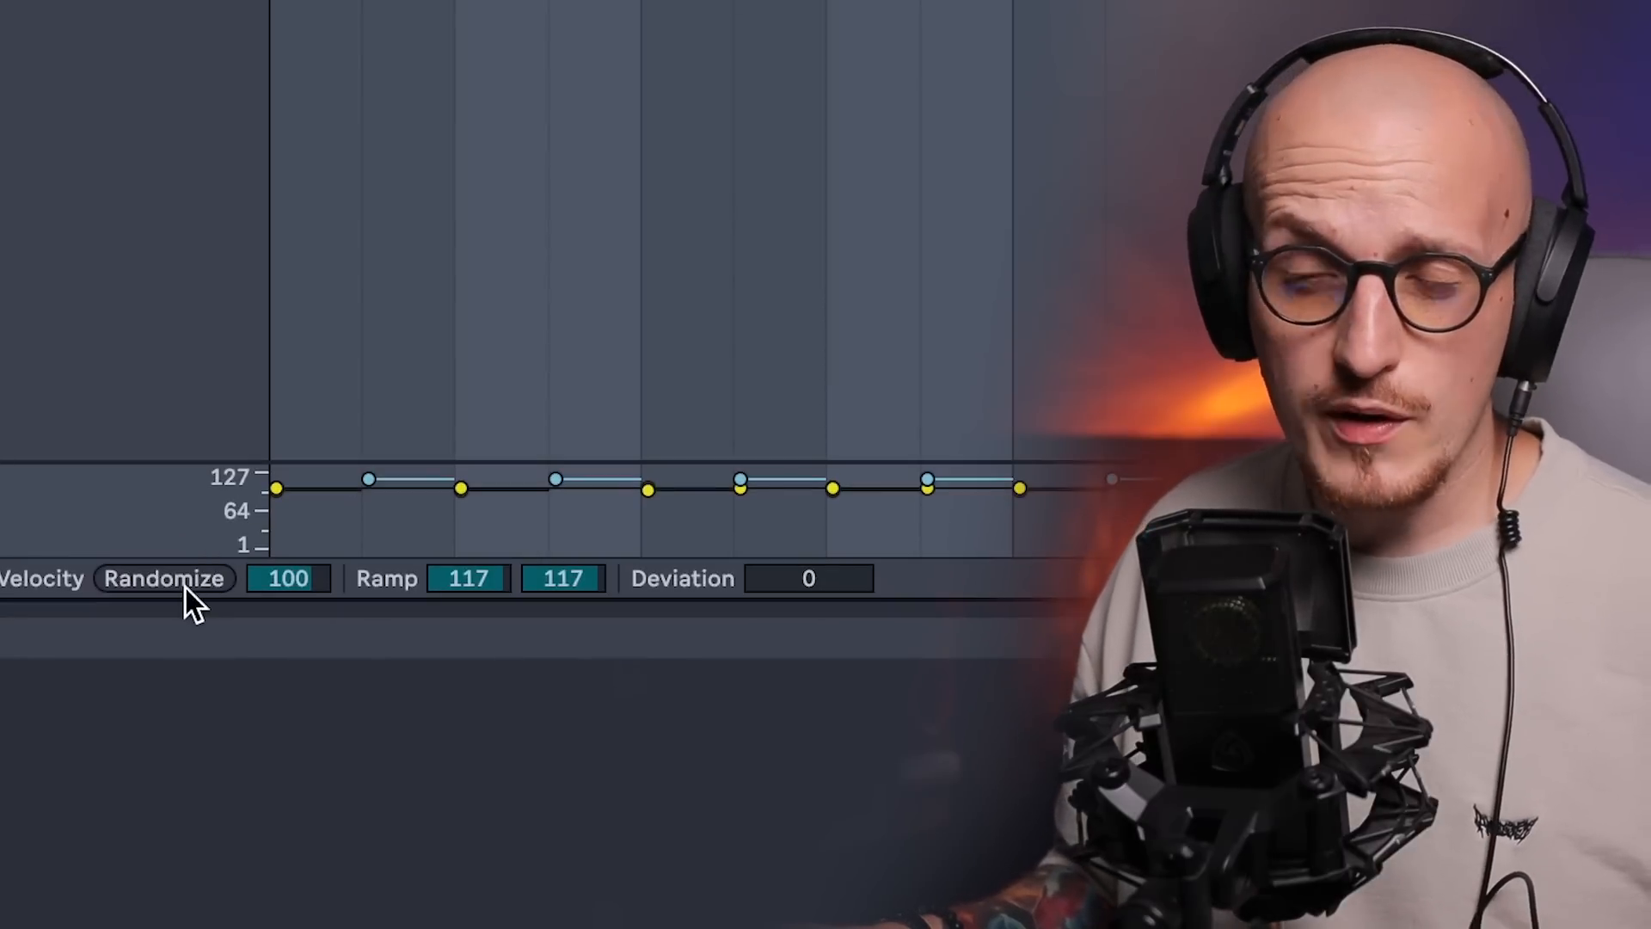
pyautogui.click(164, 577)
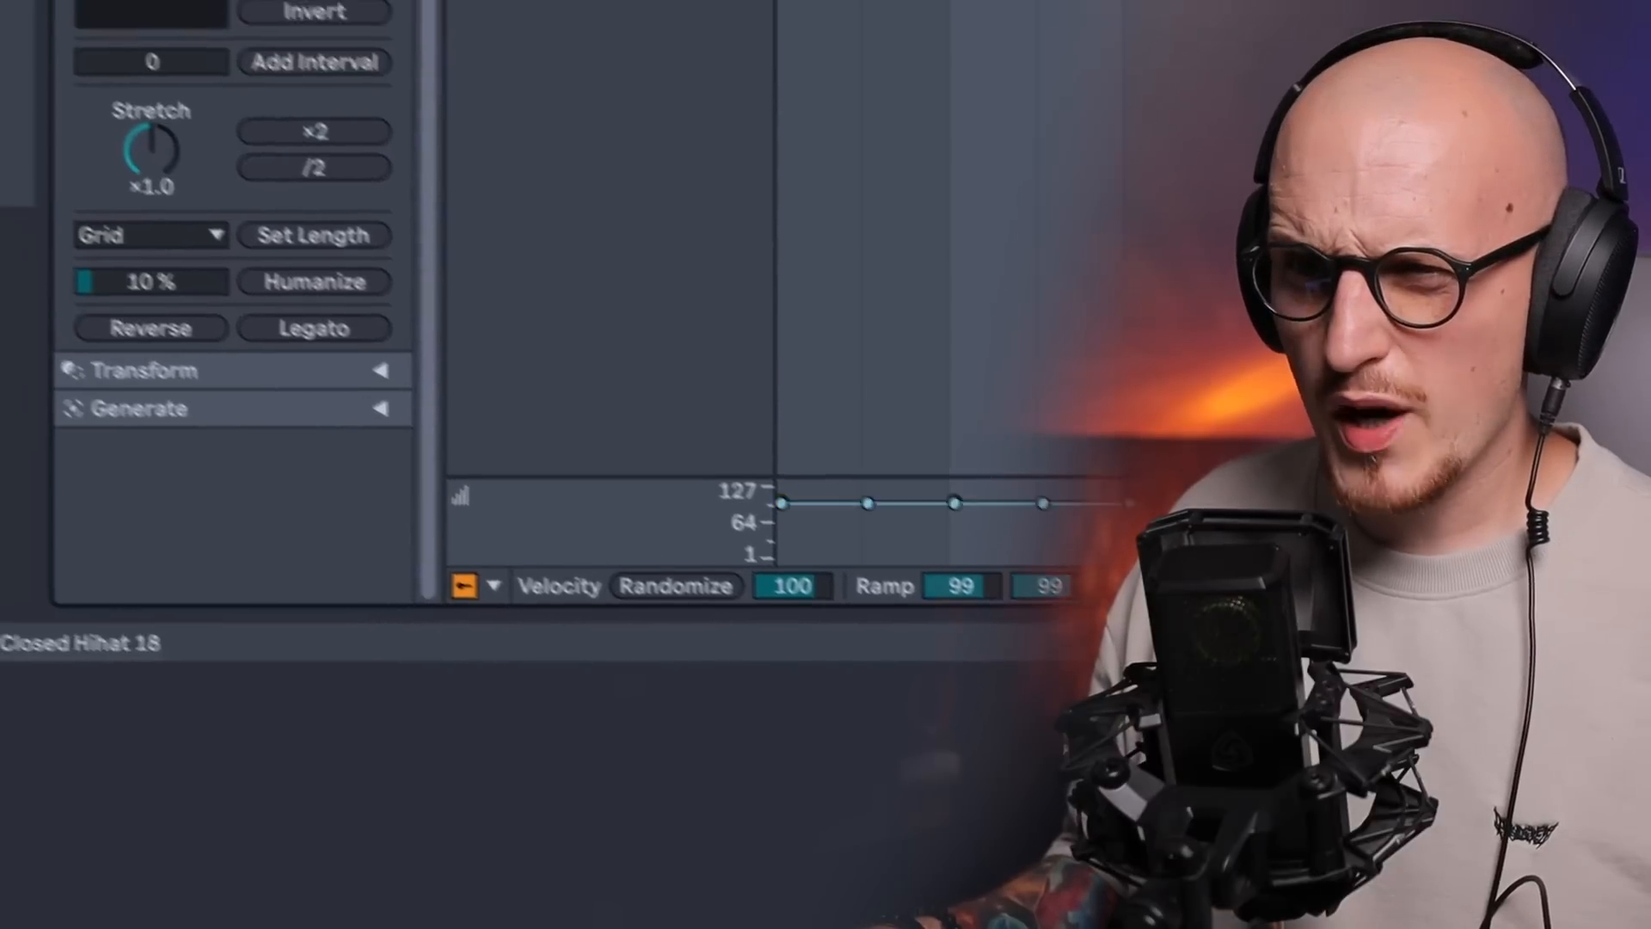
# Apply the Velocity Shaper transformation and bend its curve into a steep exponential decay
pyautogui.click(147, 370)
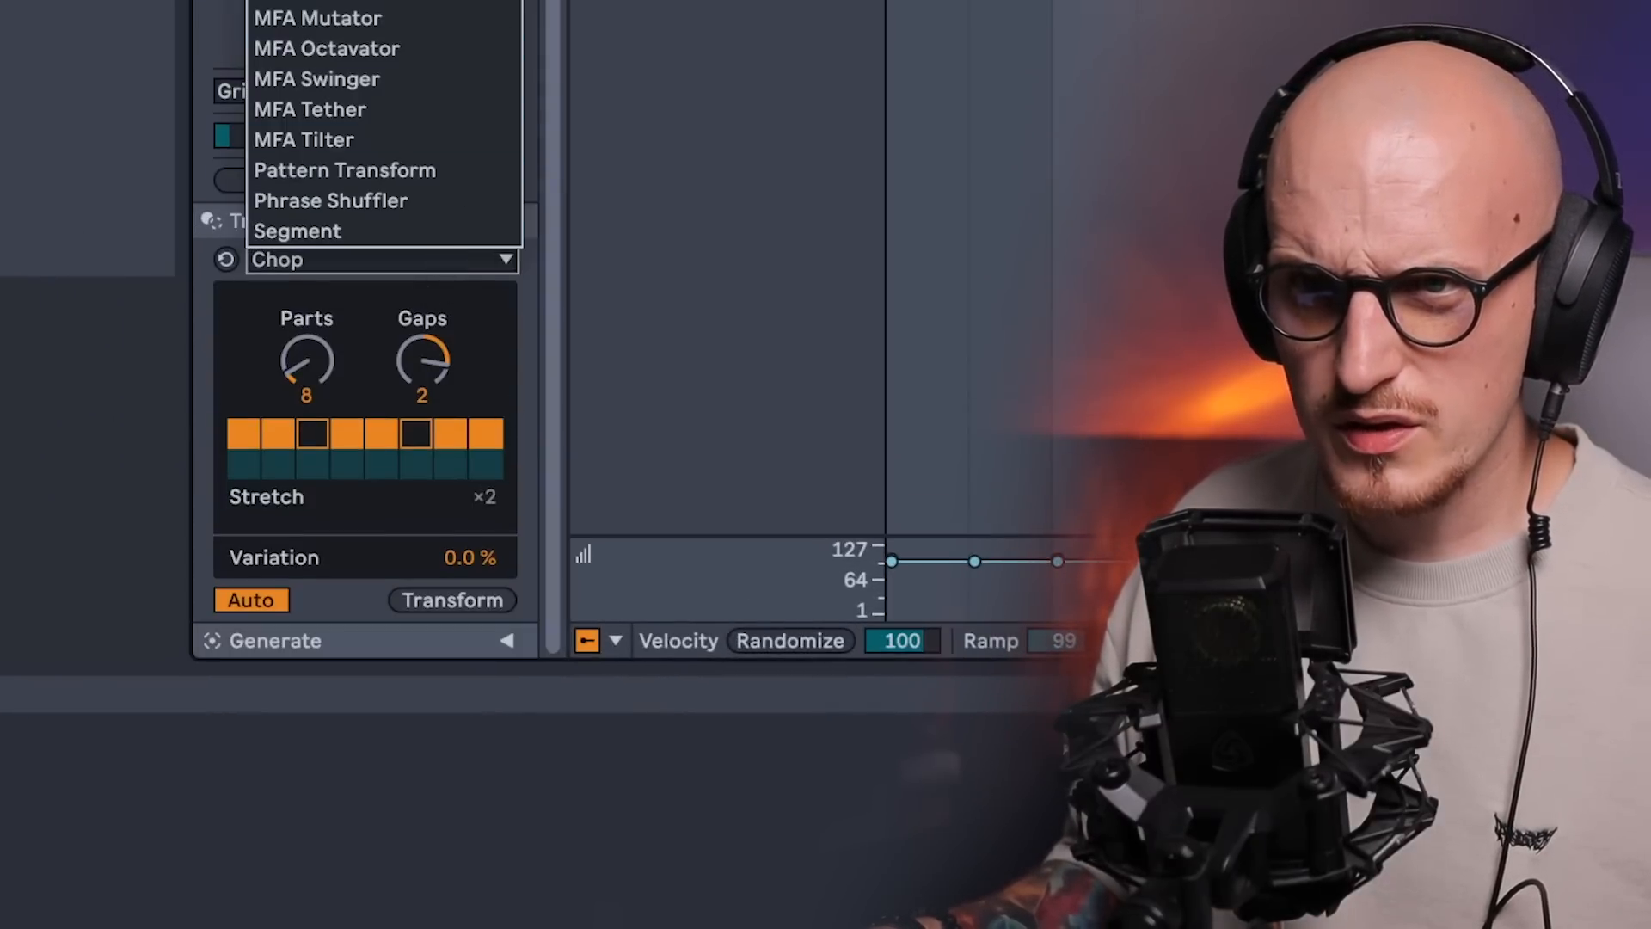
pyautogui.click(327, 259)
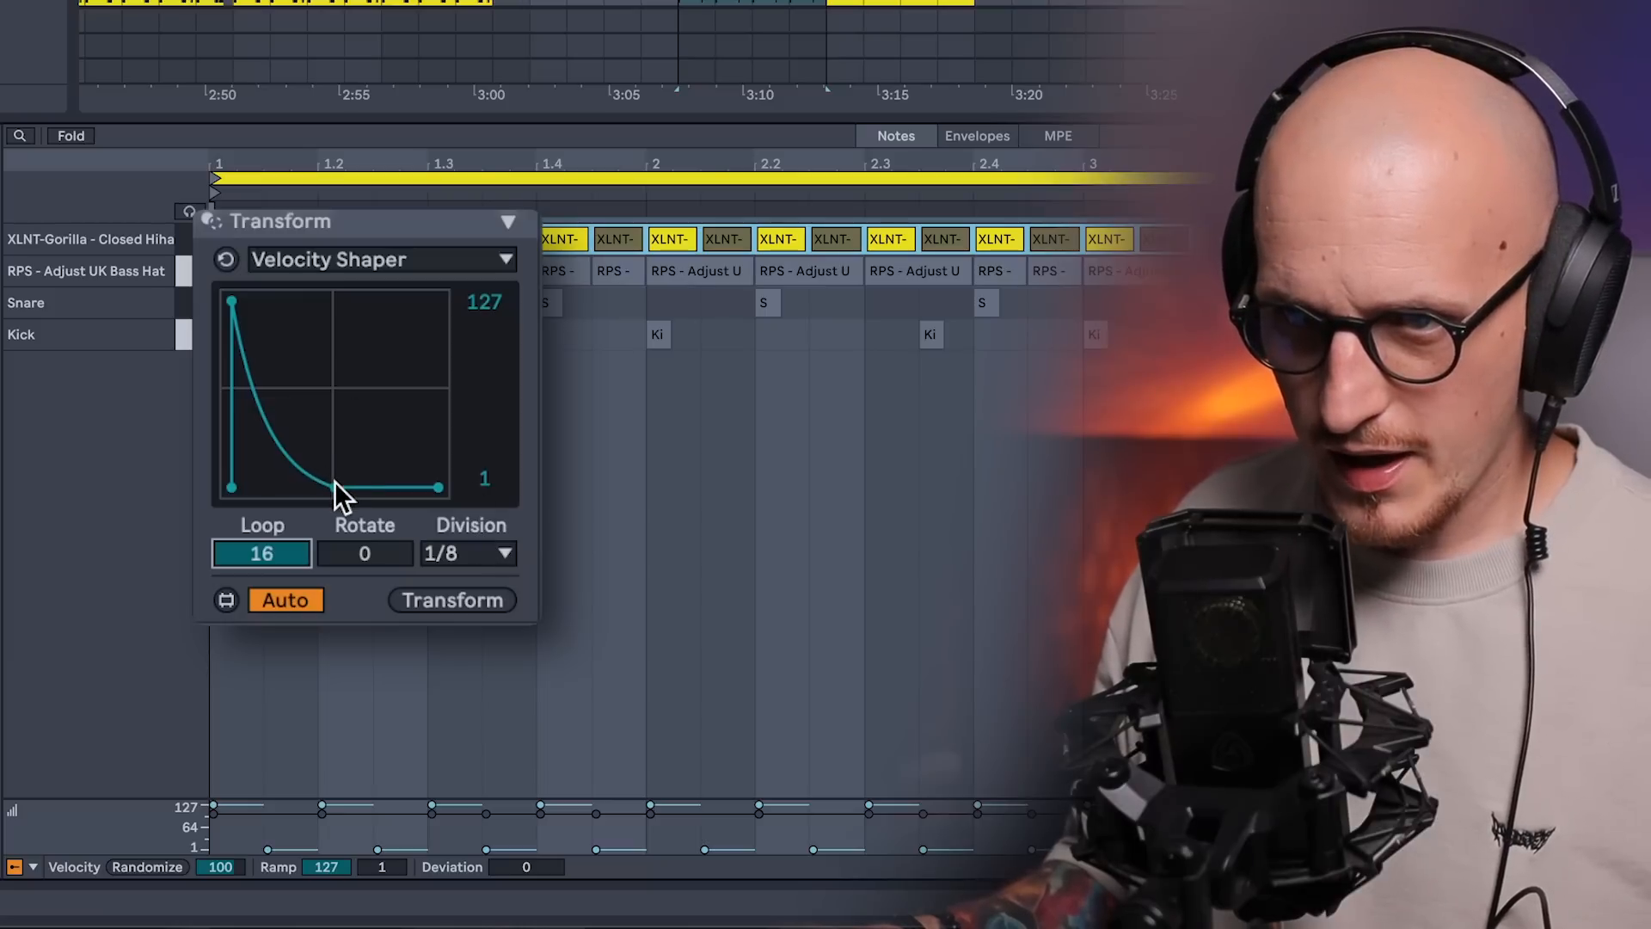
pyautogui.moveTo(342, 496); pyautogui.dragTo(421, 405)
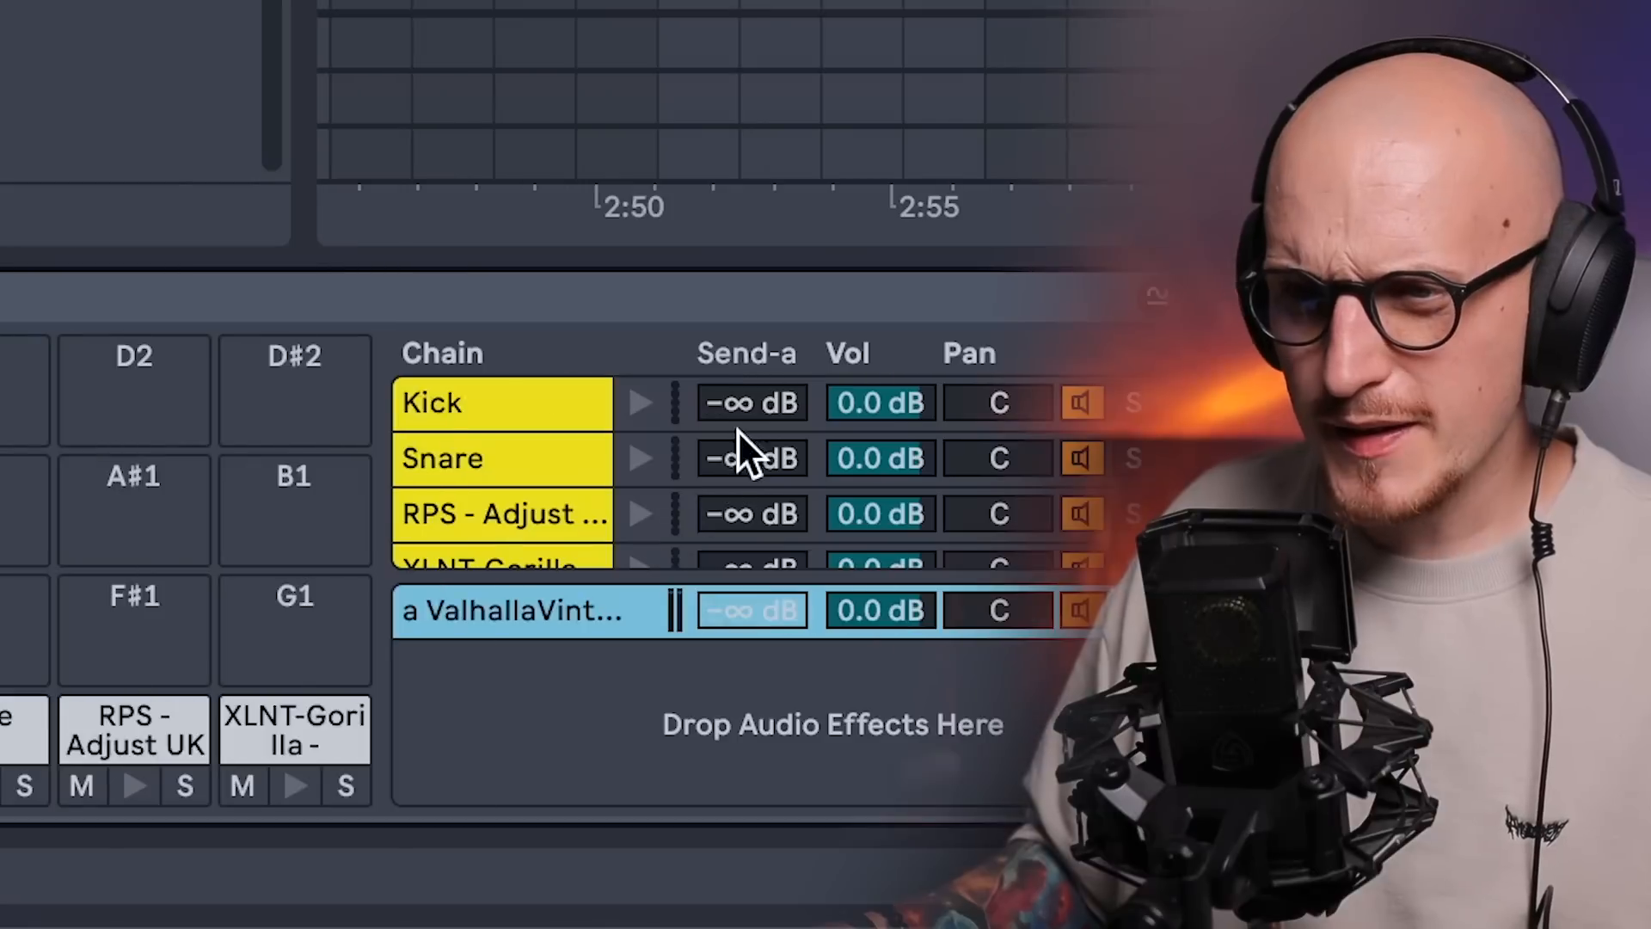
pyautogui.moveTo(496, 642)
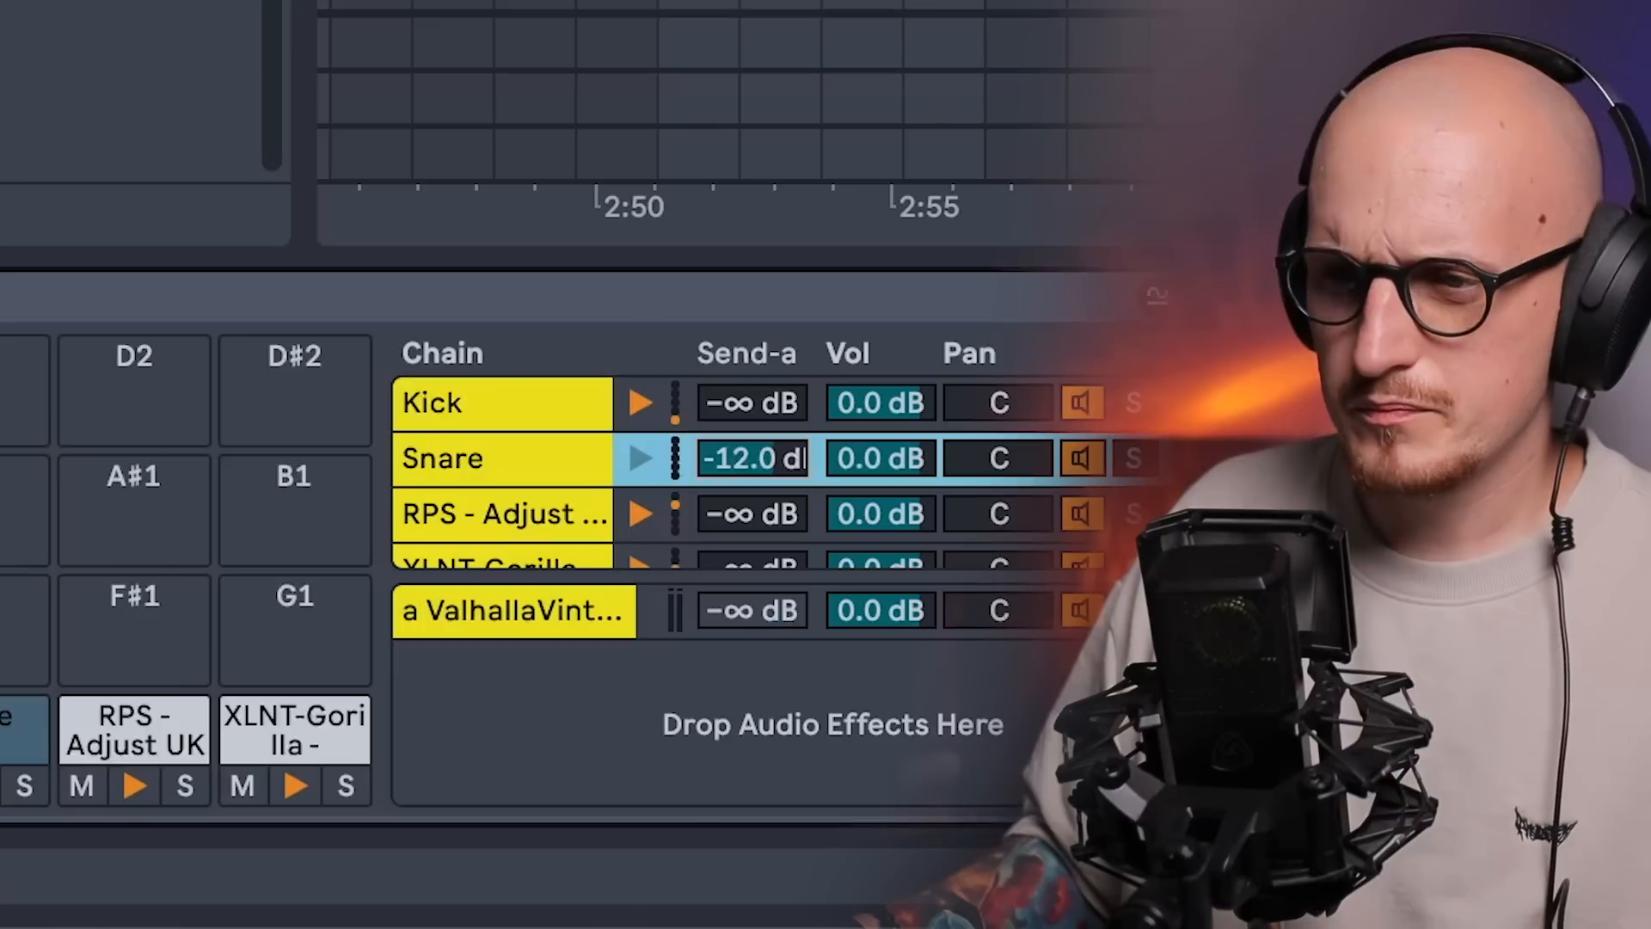
# Raise the Snare chain's Send-a level to −12 dB in the Drum Rack chain list
pyautogui.moveTo(747, 458); pyautogui.dragTo(747, 469)
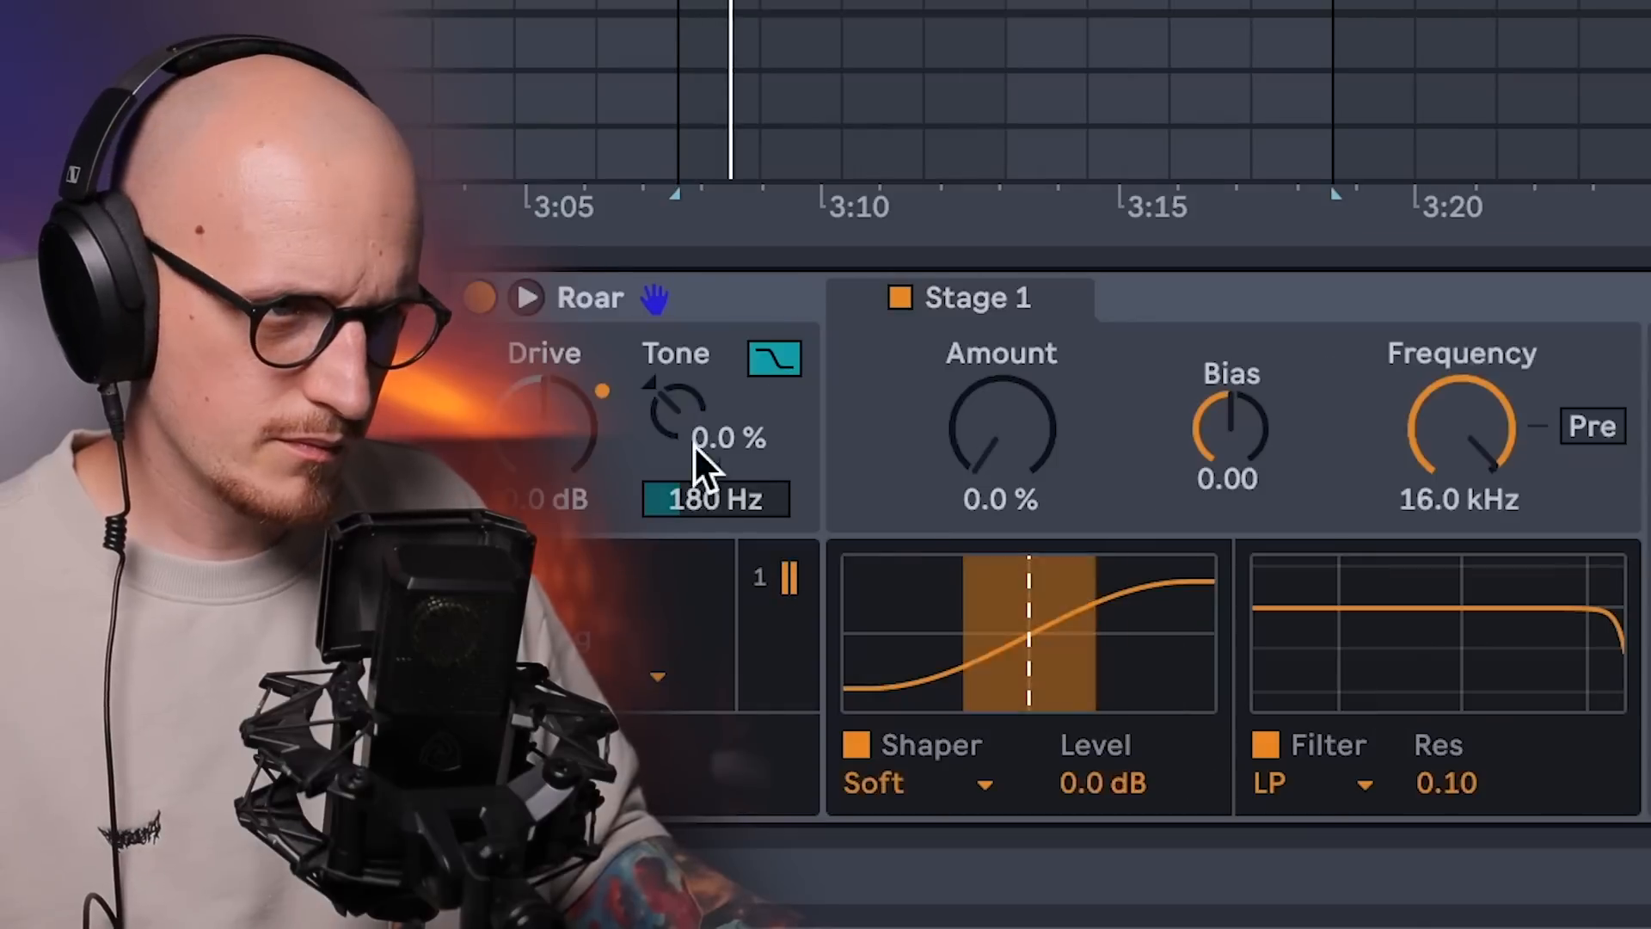
# Switch Roar's first-stage shaper to Tube and raise its Amount to 28%
pyautogui.click(916, 783)
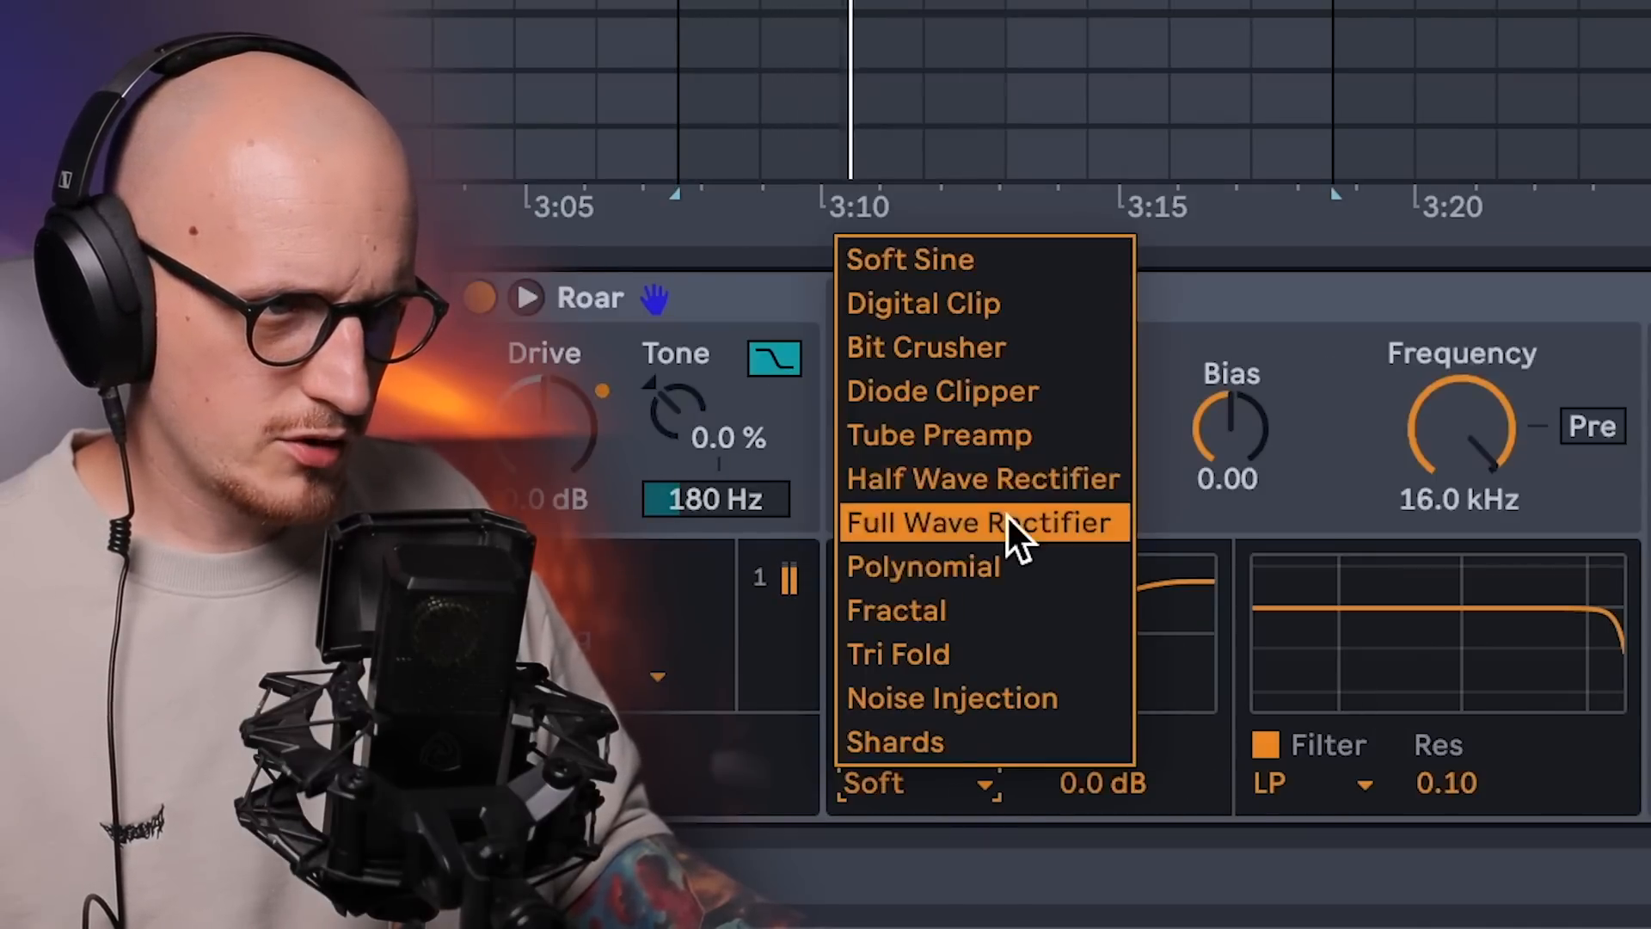
pyautogui.click(981, 524)
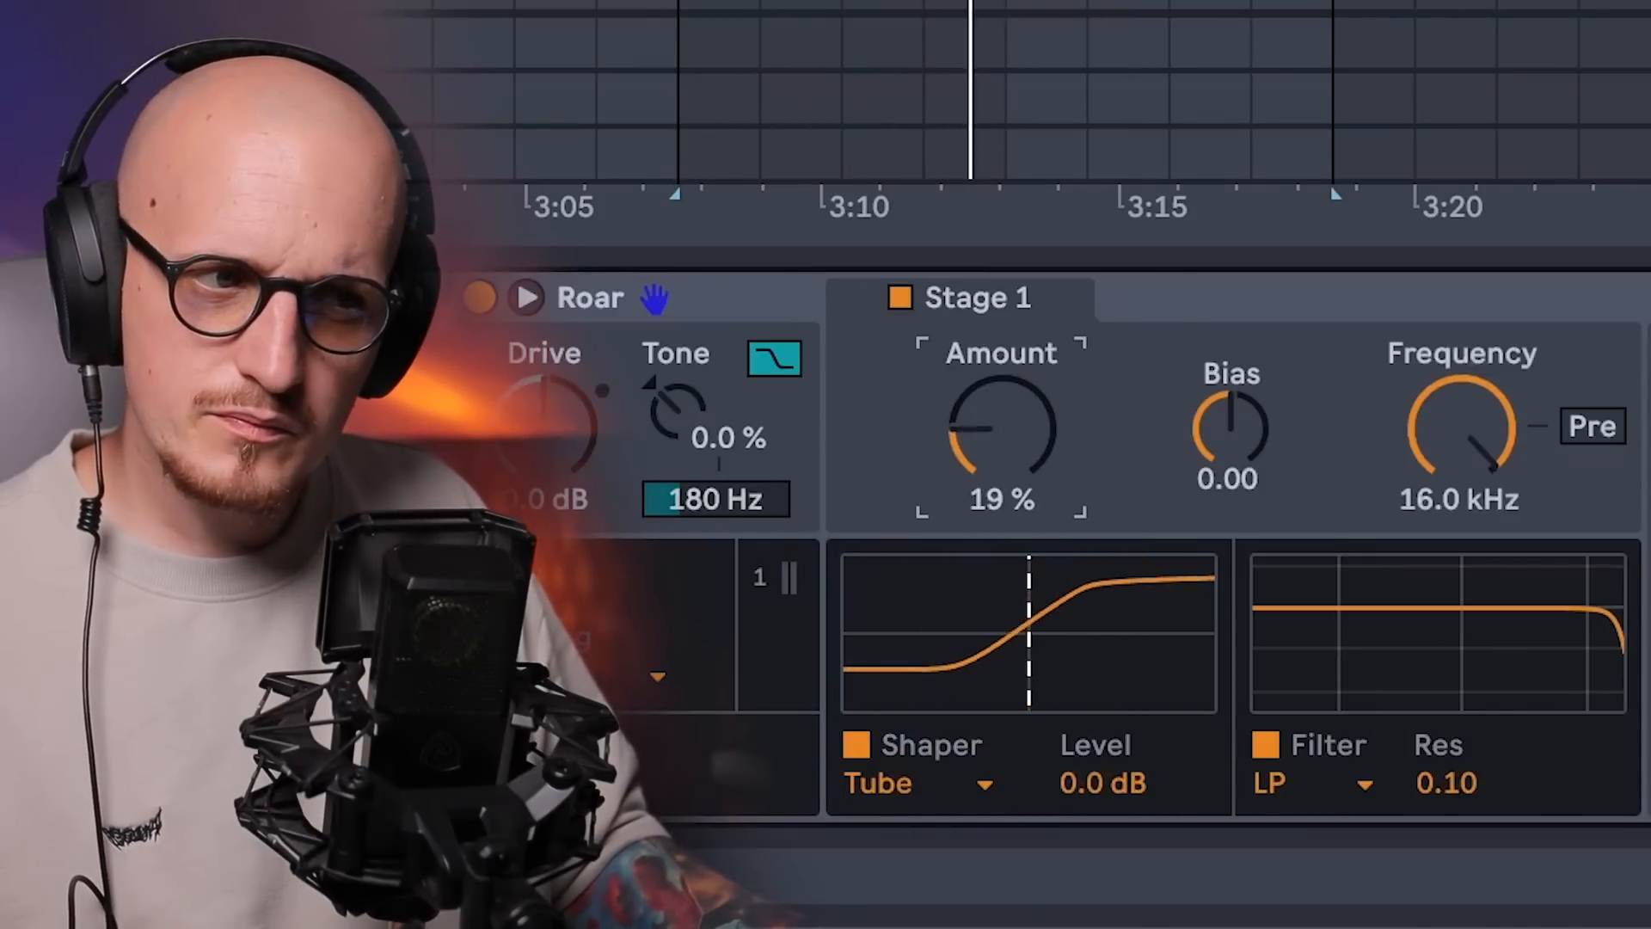
pyautogui.moveTo(1000, 432); pyautogui.dragTo(1011, 411)
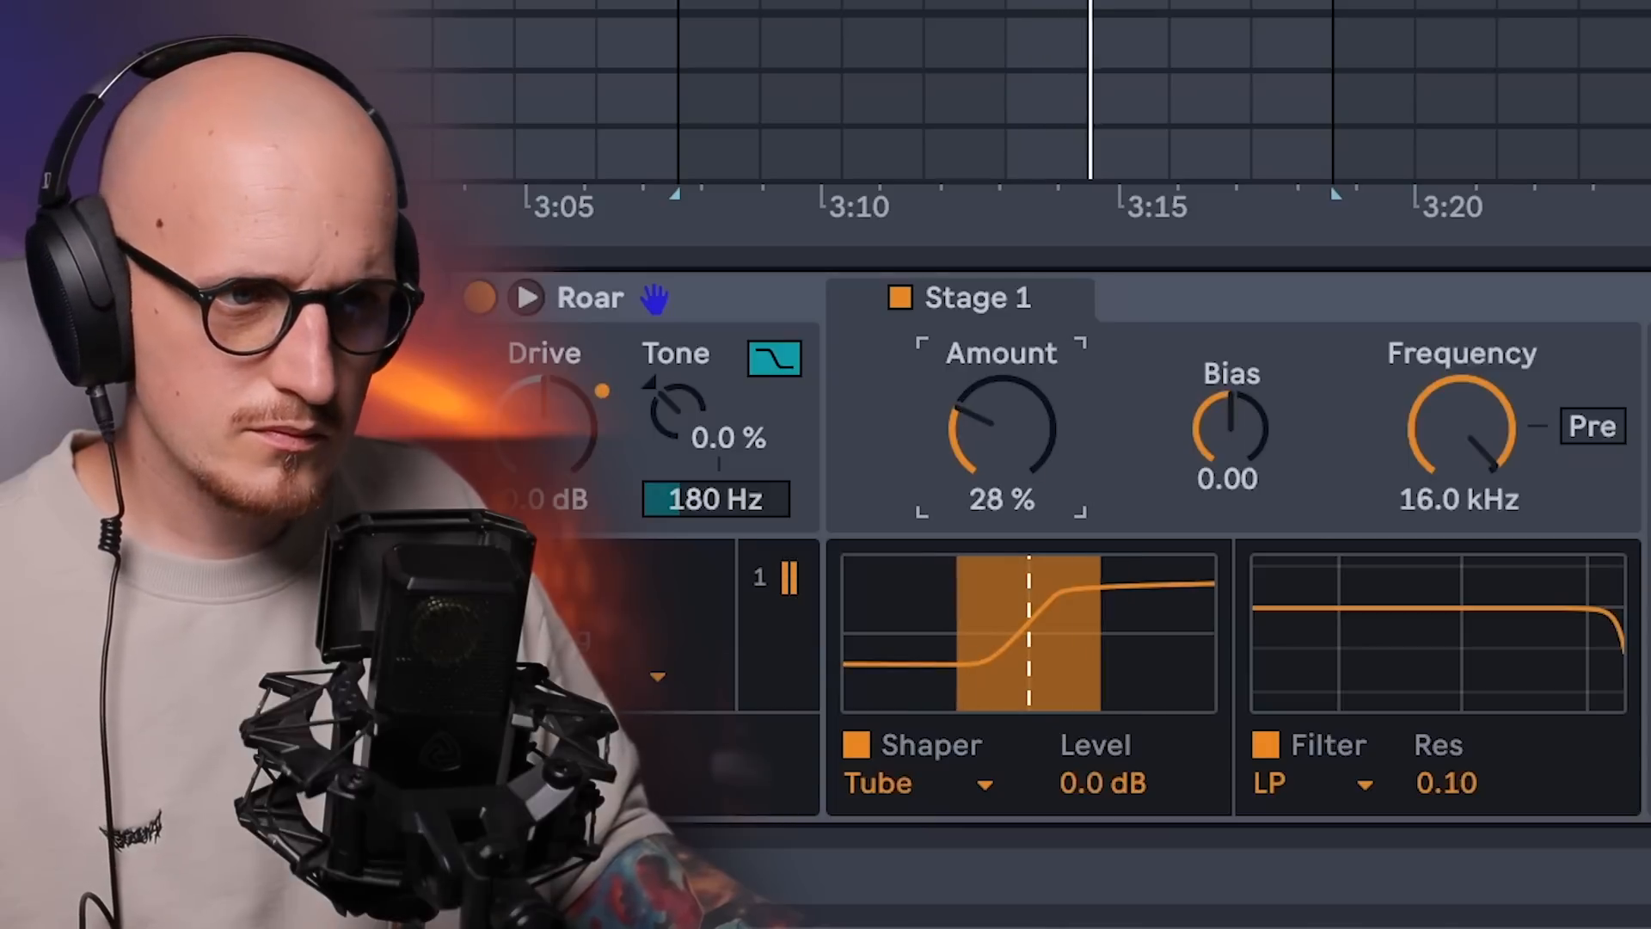